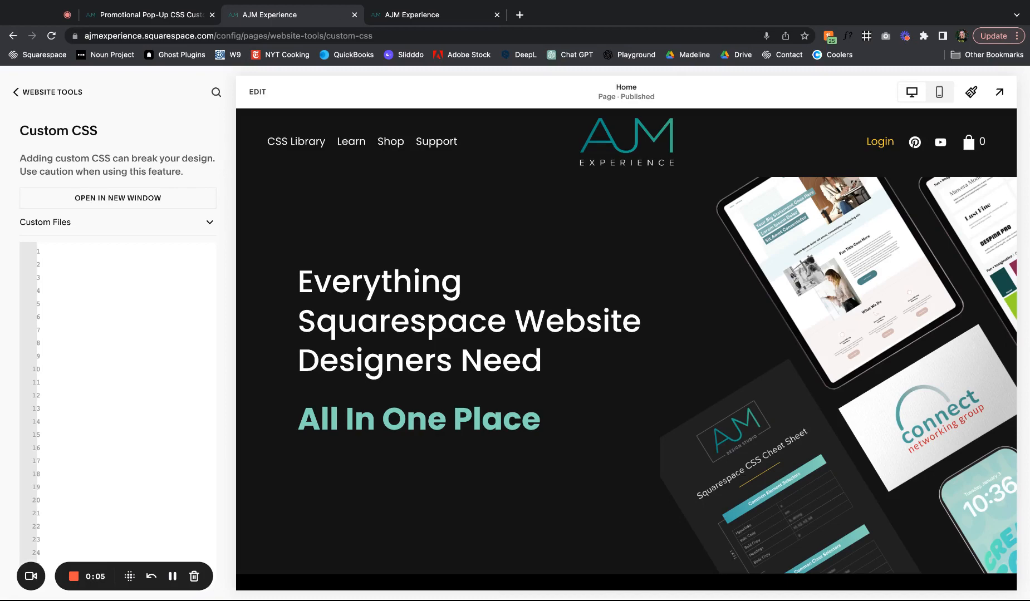
Step: Switch to the AJM Experience site dashboard tab
left_click(433, 14)
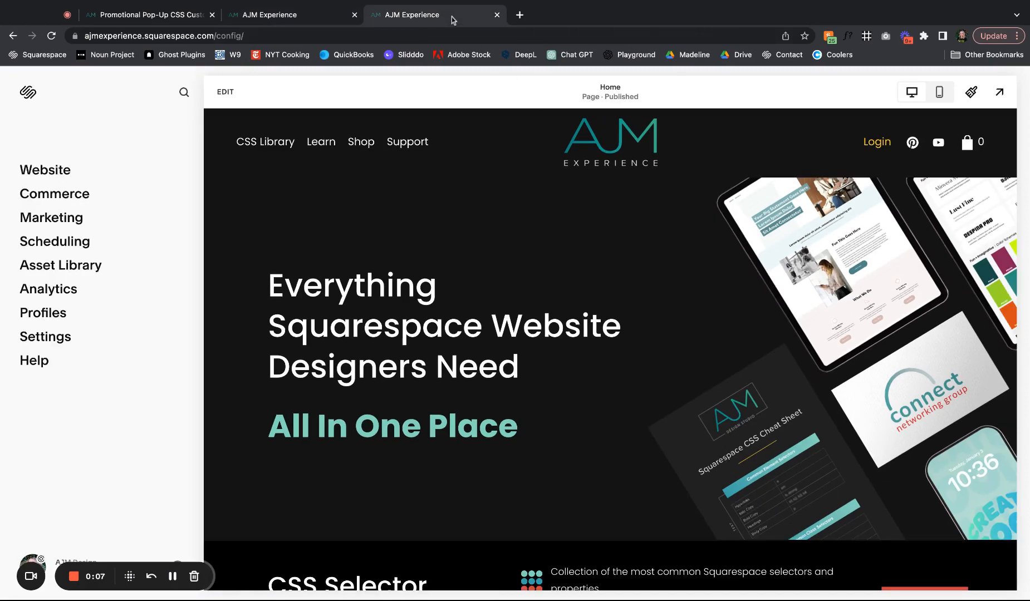
mouse_move(194, 208)
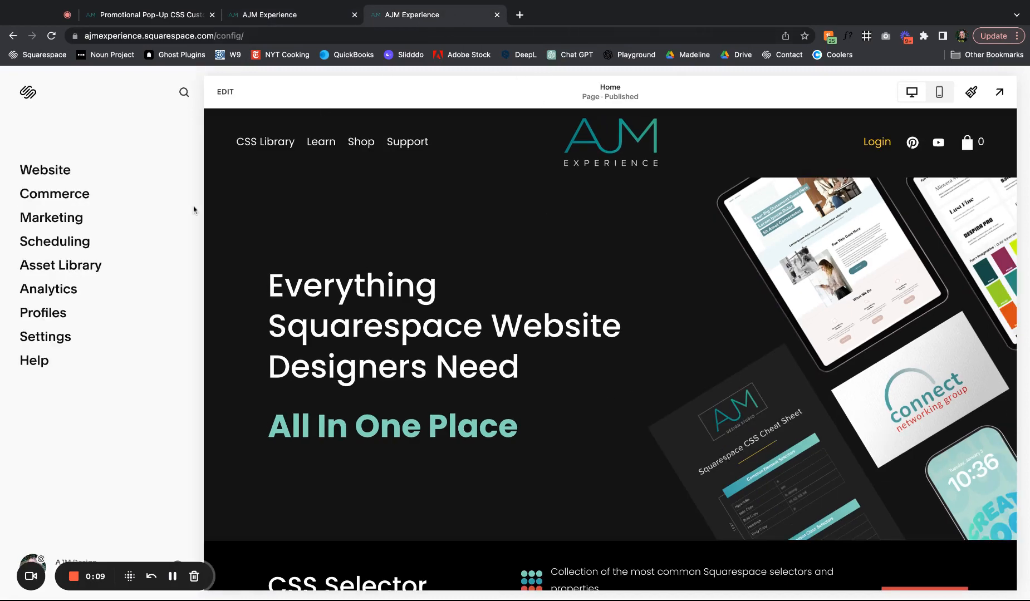
mouse_move(69, 204)
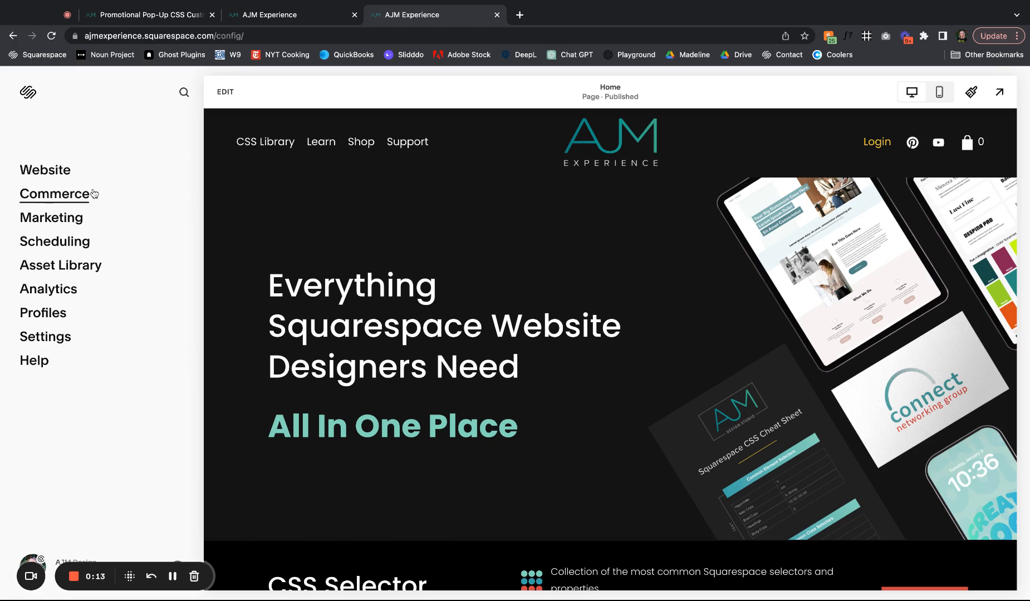
mouse_move(44, 170)
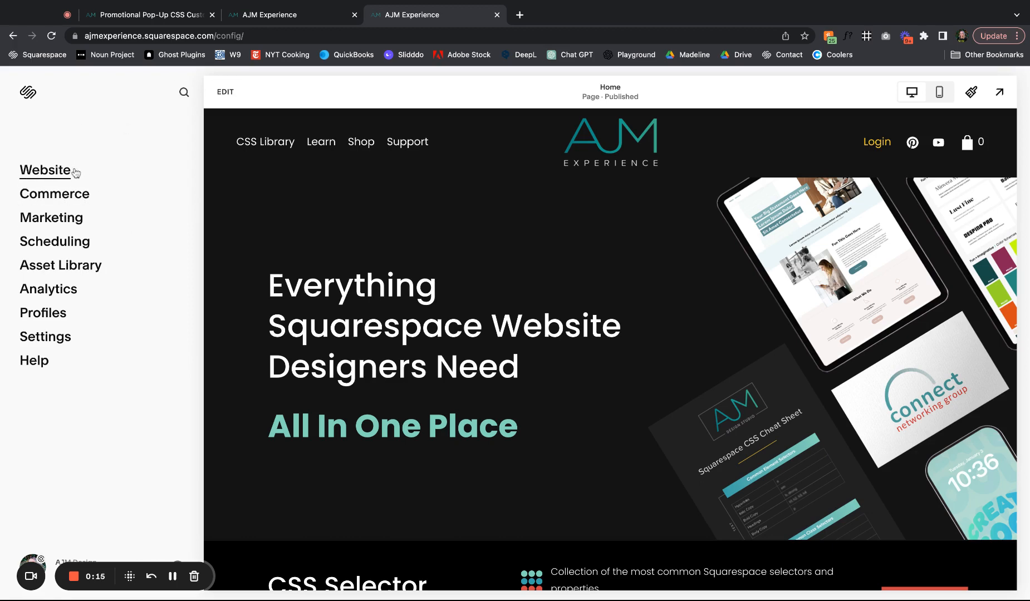
mouse_move(69, 191)
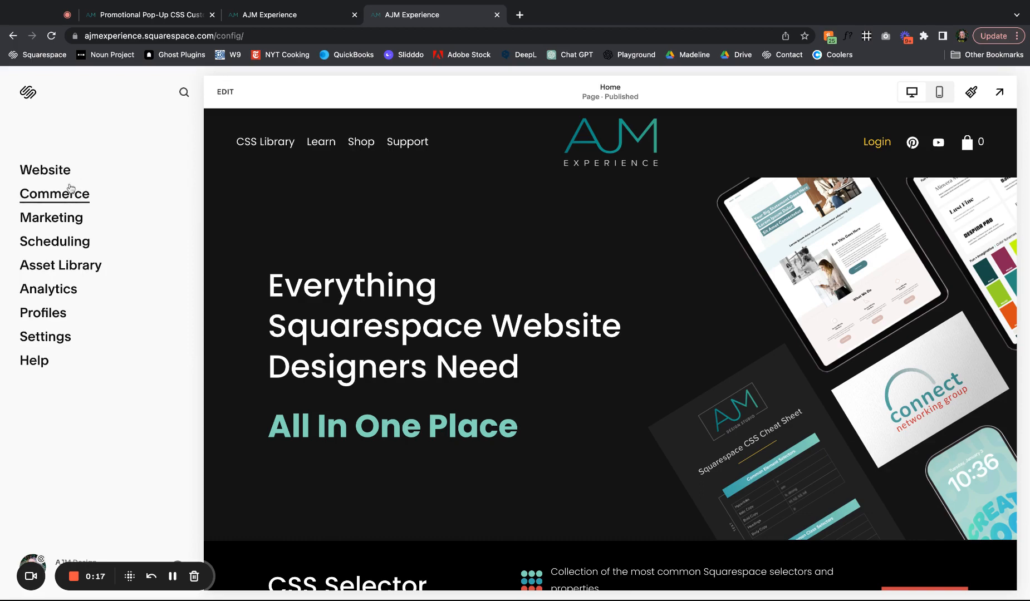
Step: Preview the newsletter pop-up under Marketing > Promotional Pop-Up, then return to Custom CSS
left_click(51, 218)
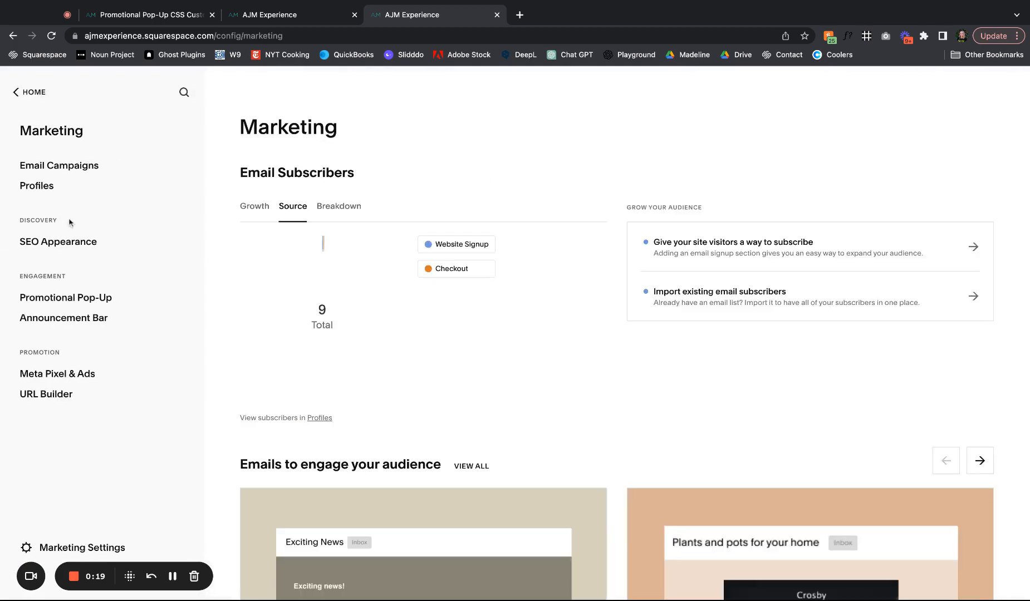
left_click(66, 297)
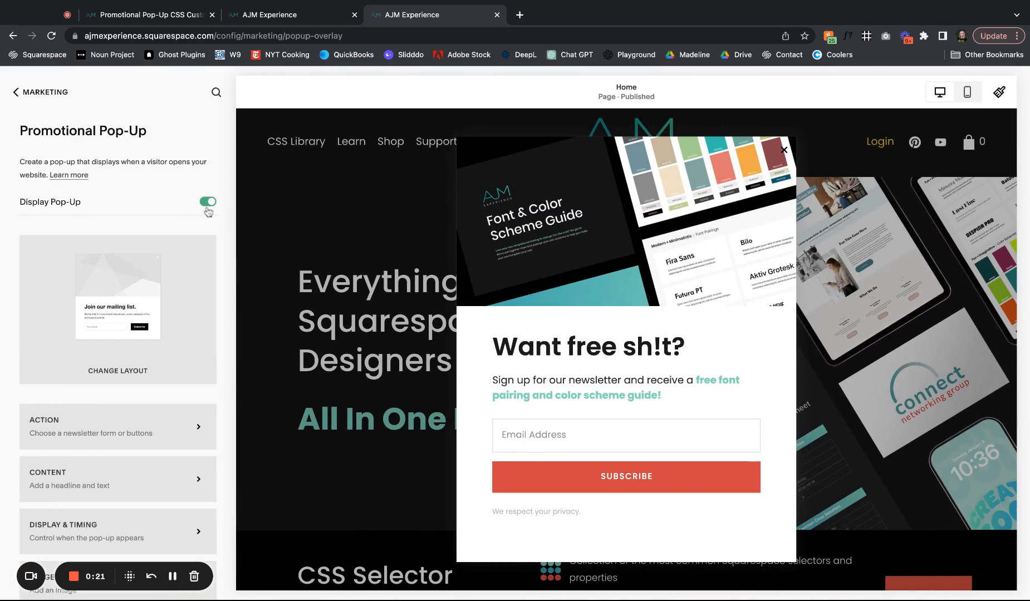
mouse_move(704, 255)
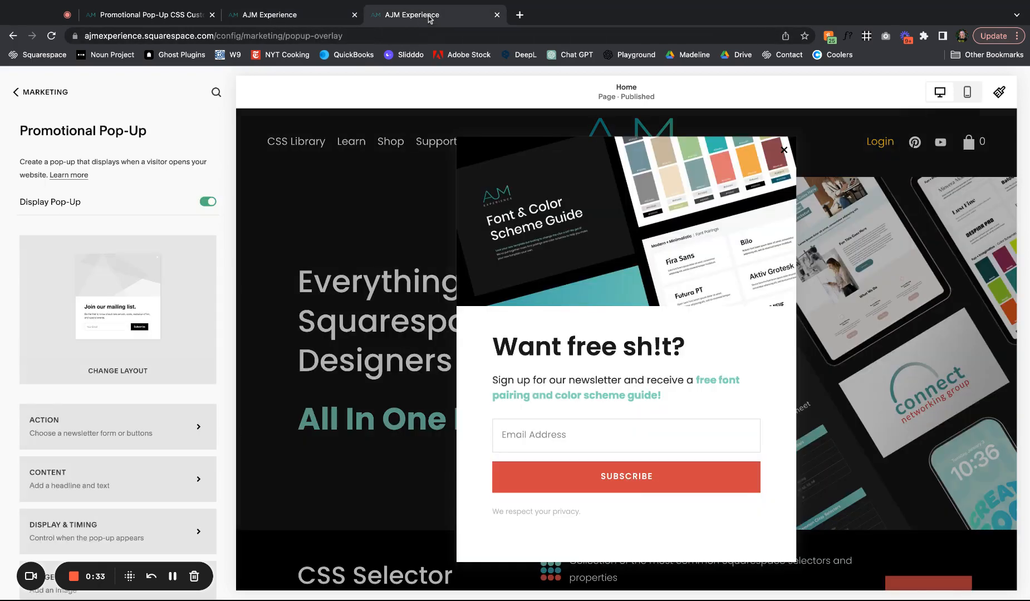
mouse_move(465, 285)
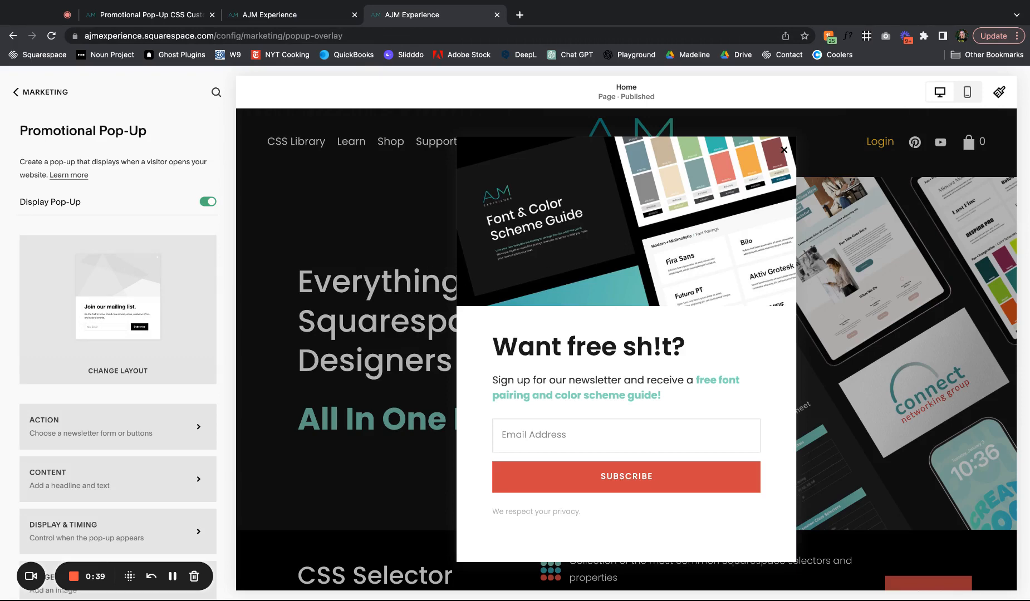
left_click(148, 15)
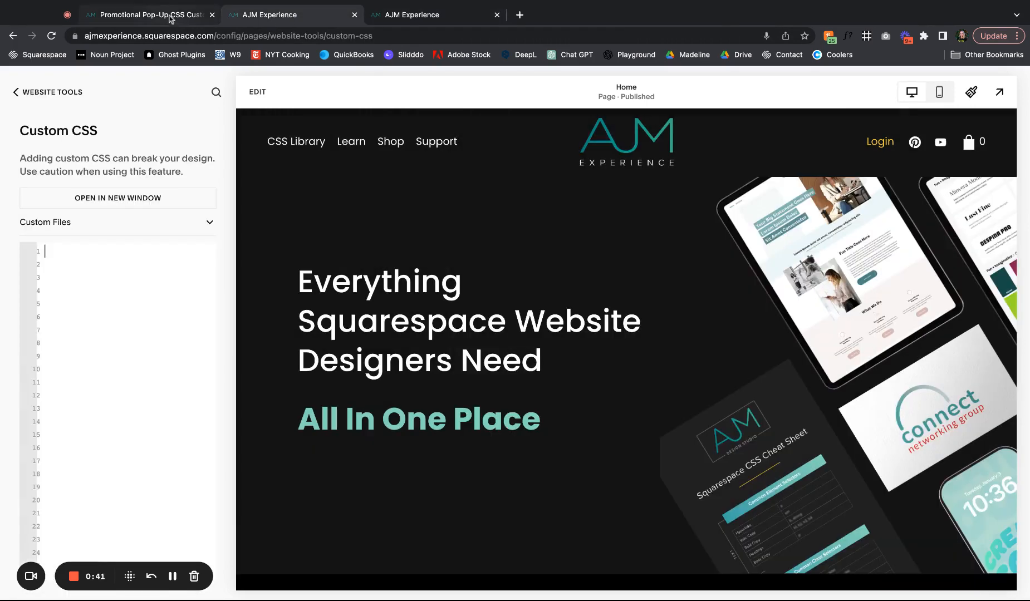
Step: Copy the disclaimer-removal snippet from the tutorial and reload the pop-up preview
left_click(147, 15)
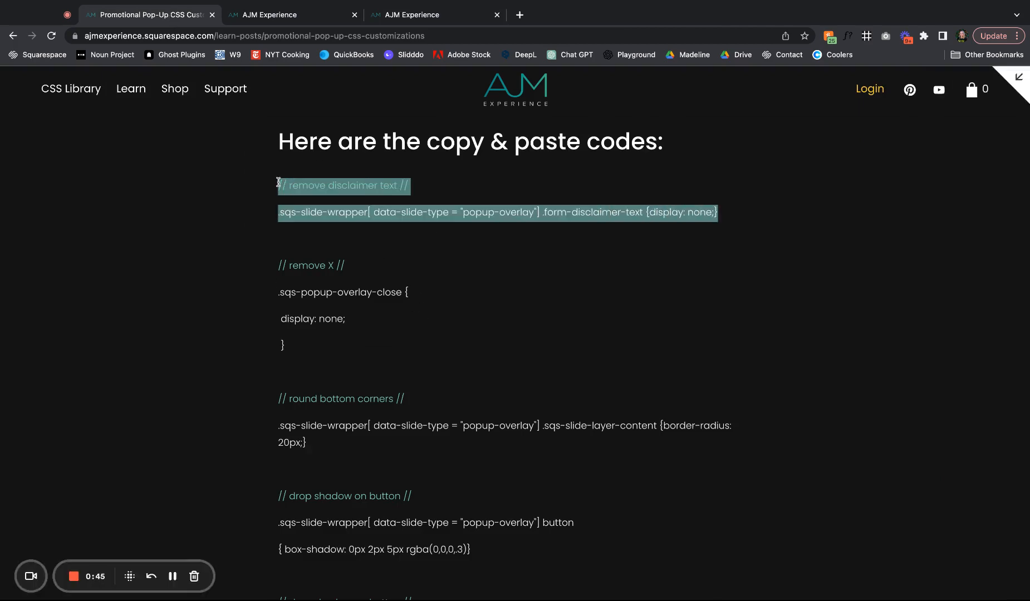
left_click(292, 15)
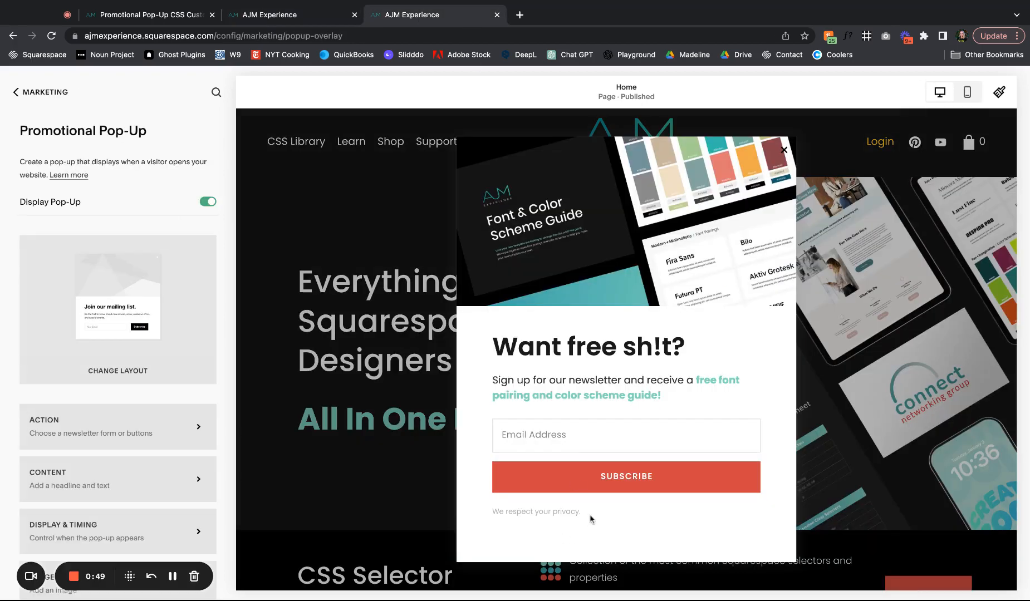
mouse_move(596, 518)
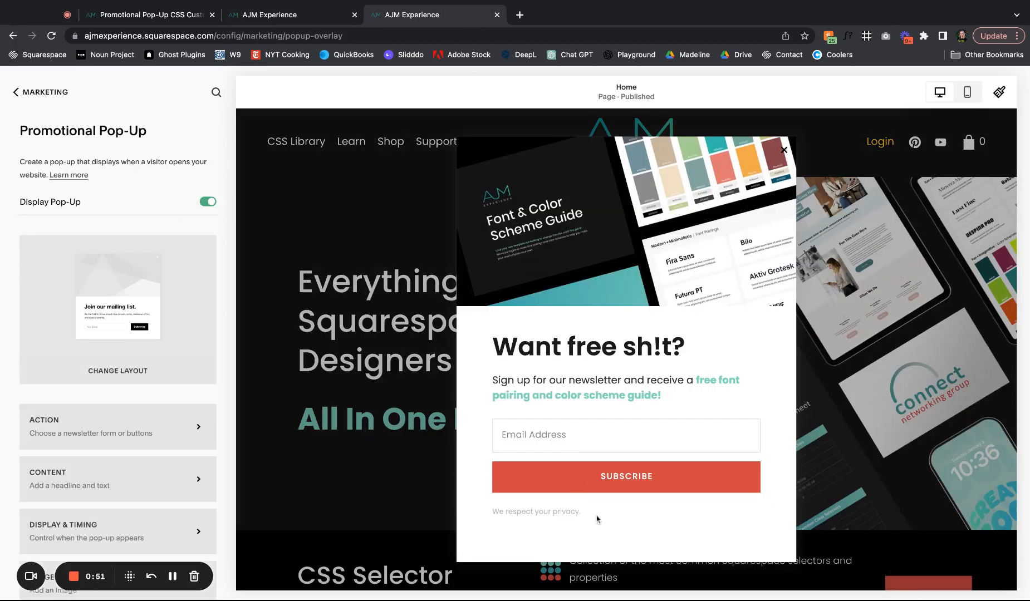
mouse_move(556, 514)
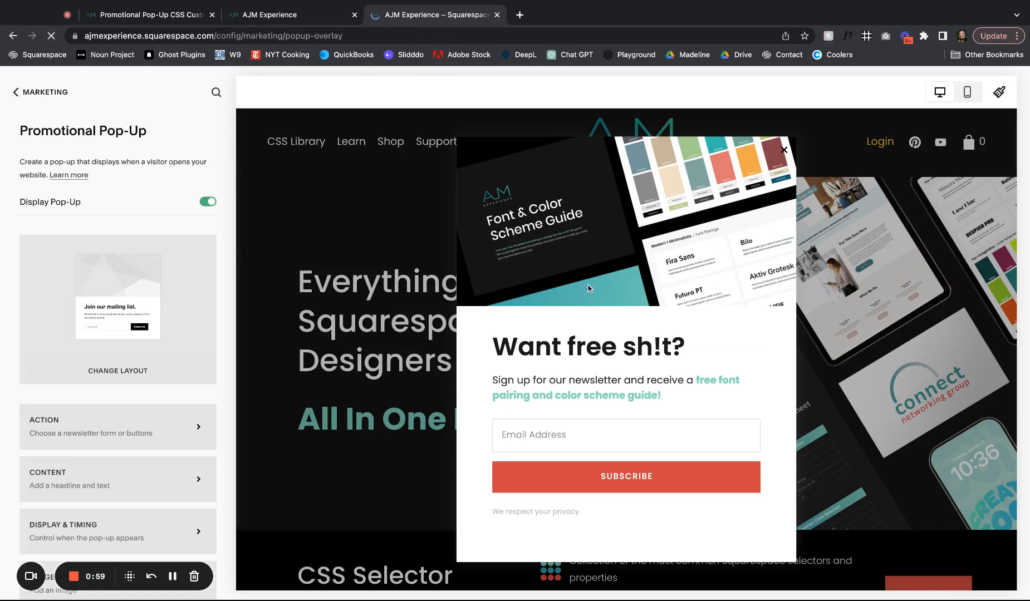
left_click(782, 151)
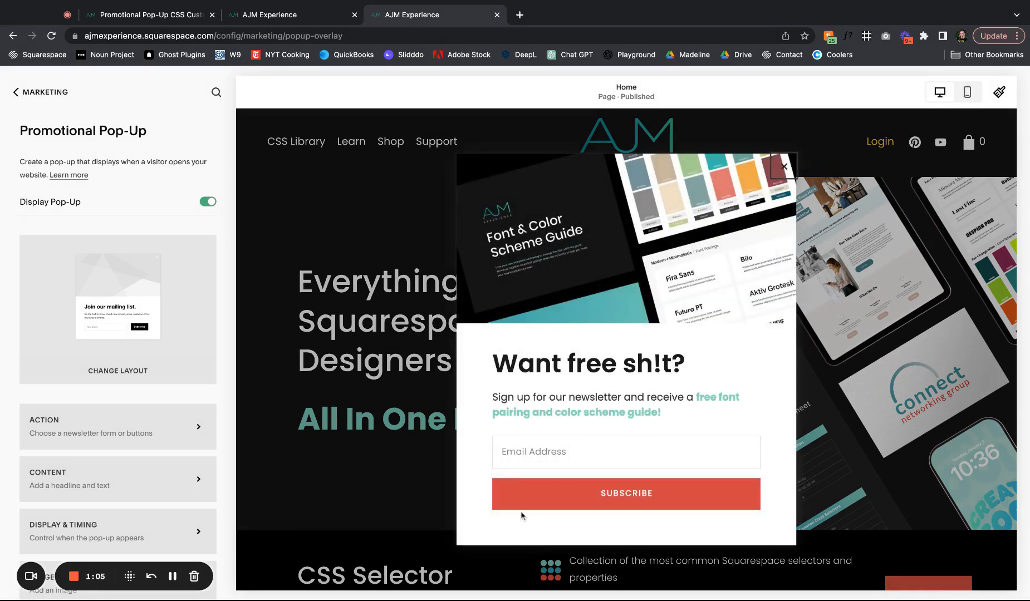
Step: Copy the close-X removal code from the tutorial and view the pop-up preview
left_click(150, 15)
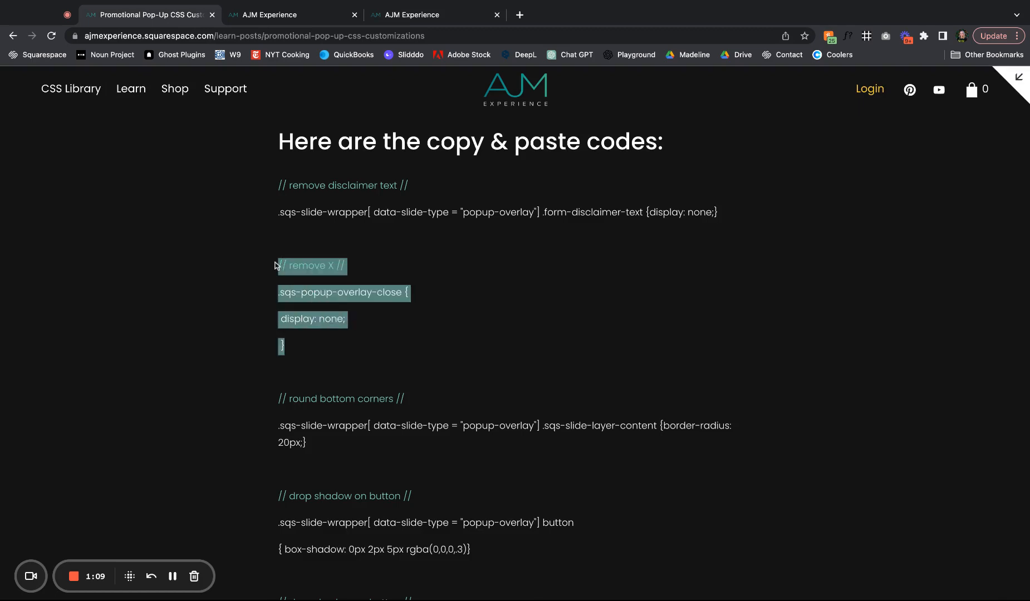
left_click(434, 14)
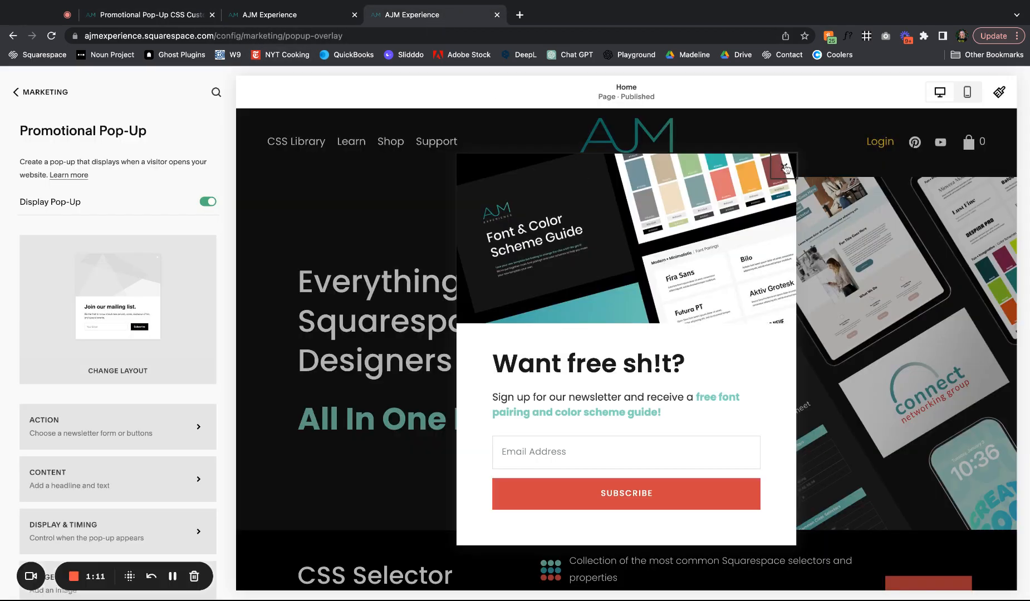
mouse_move(784, 170)
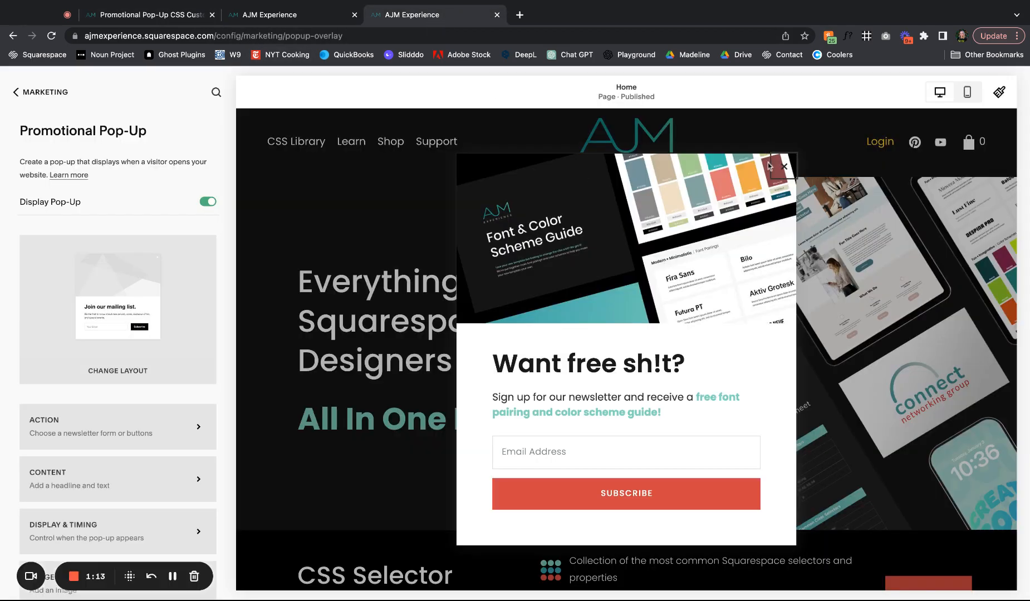
mouse_move(847, 229)
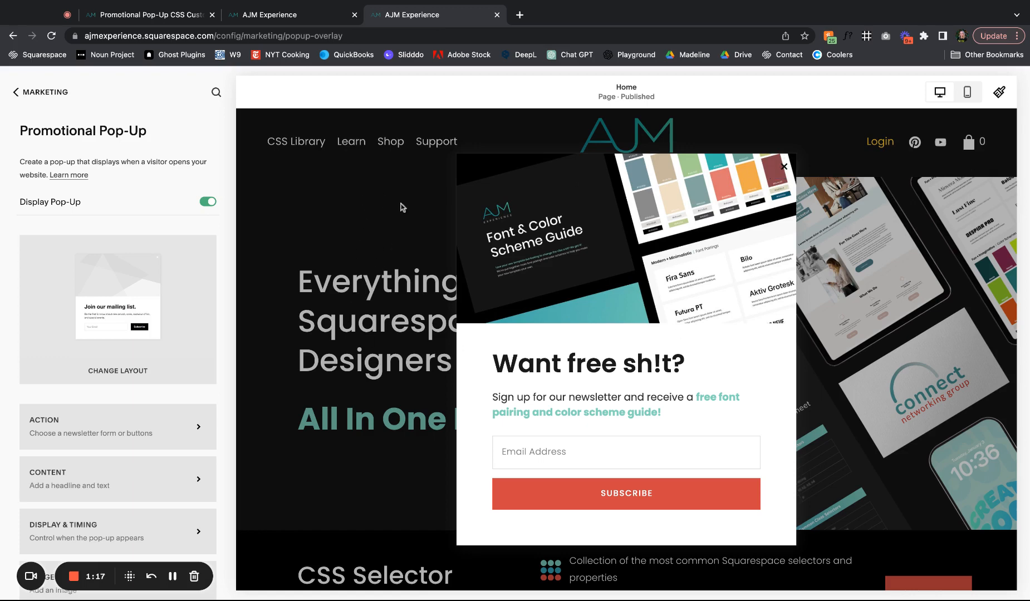
mouse_move(296, 68)
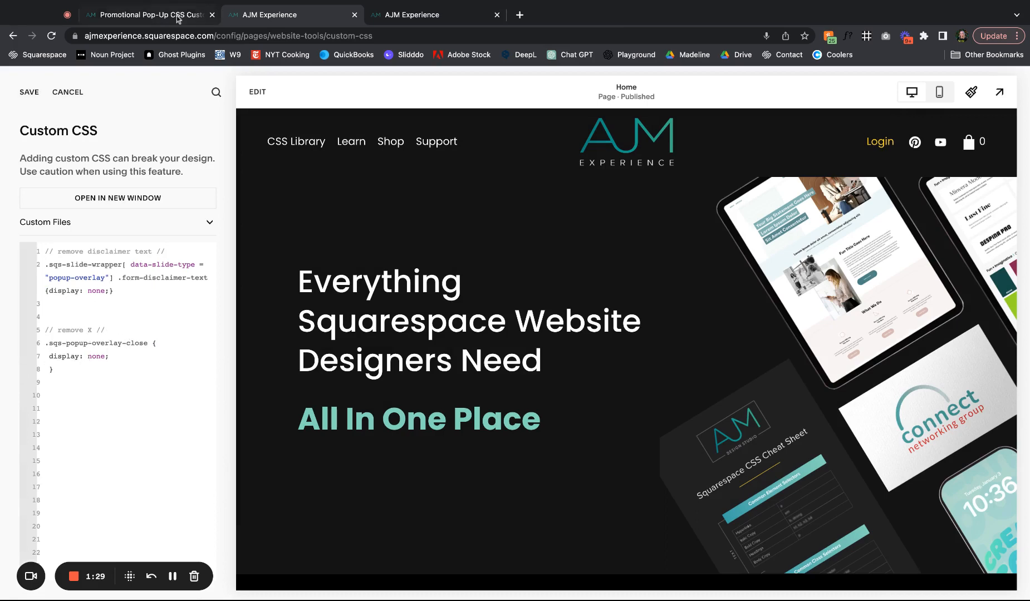
left_click(149, 15)
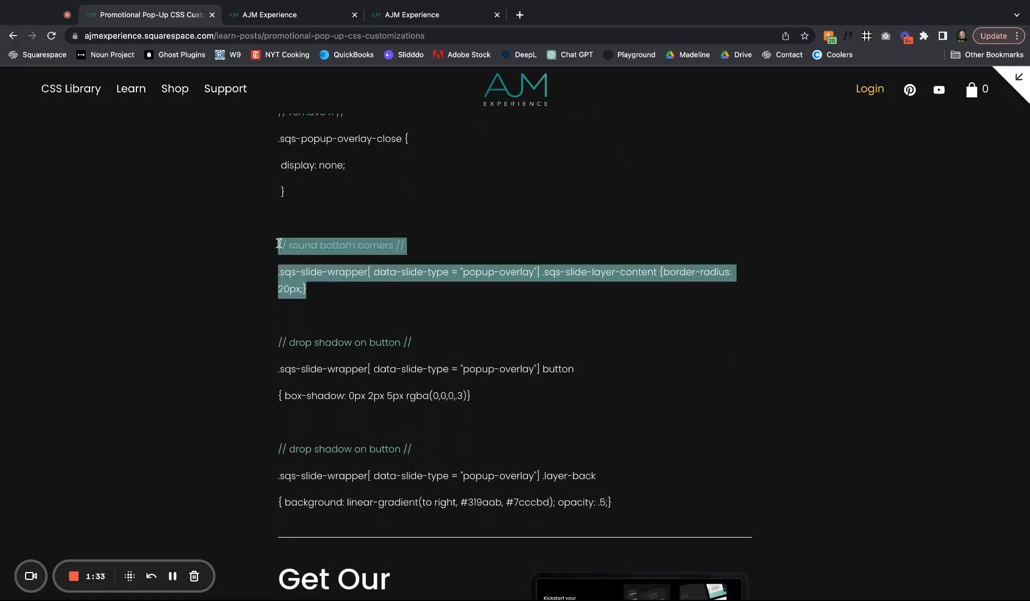
left_click(292, 14)
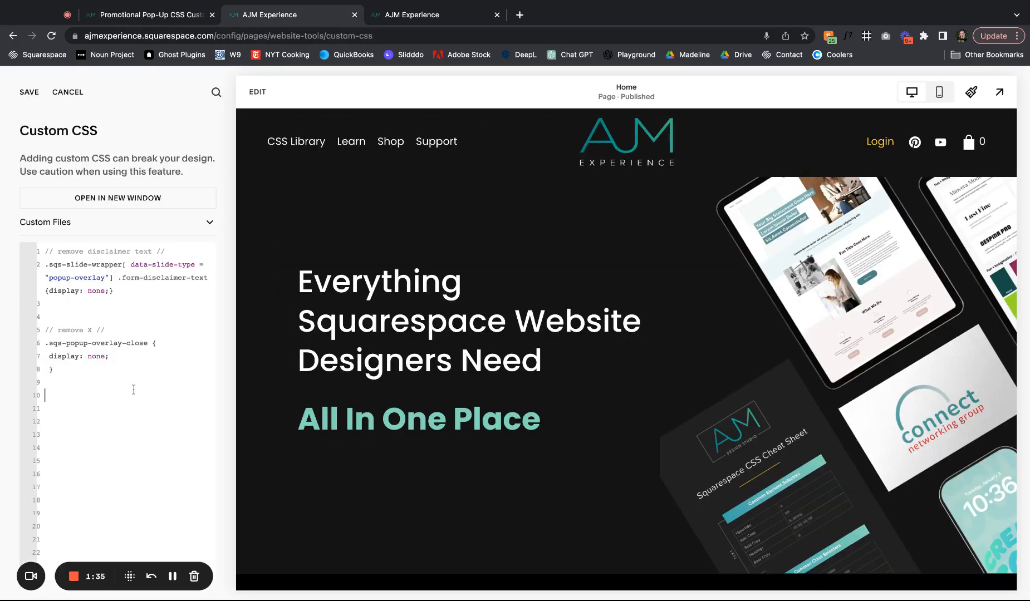
type("// round bottom corners //")
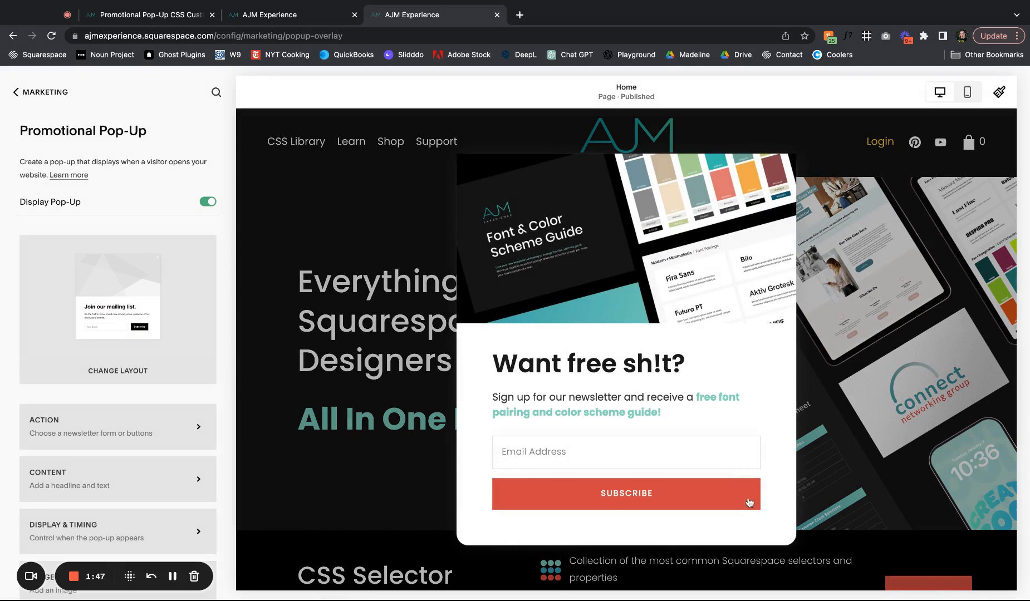
mouse_move(844, 191)
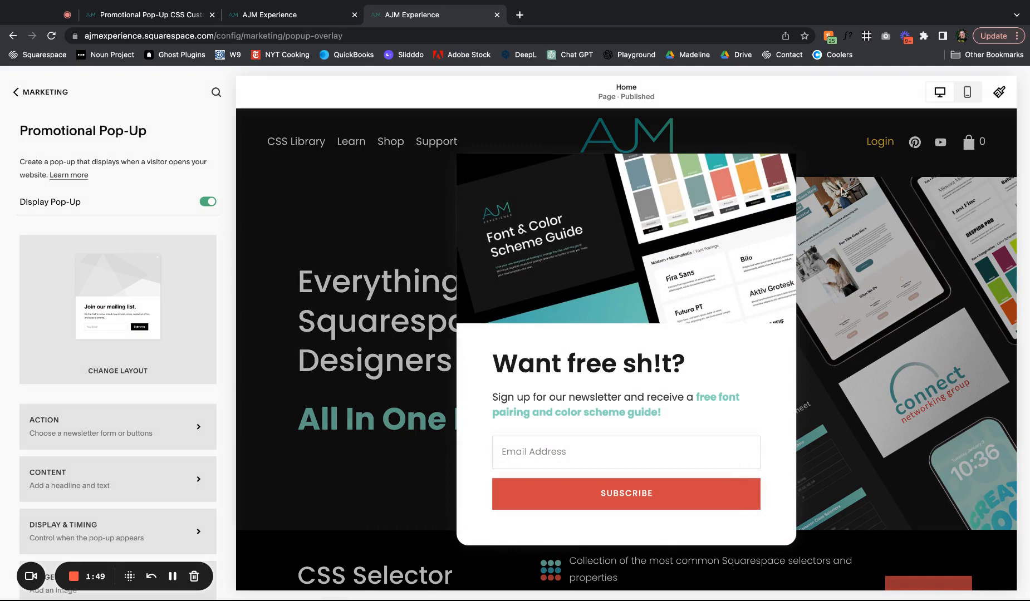
mouse_move(748, 135)
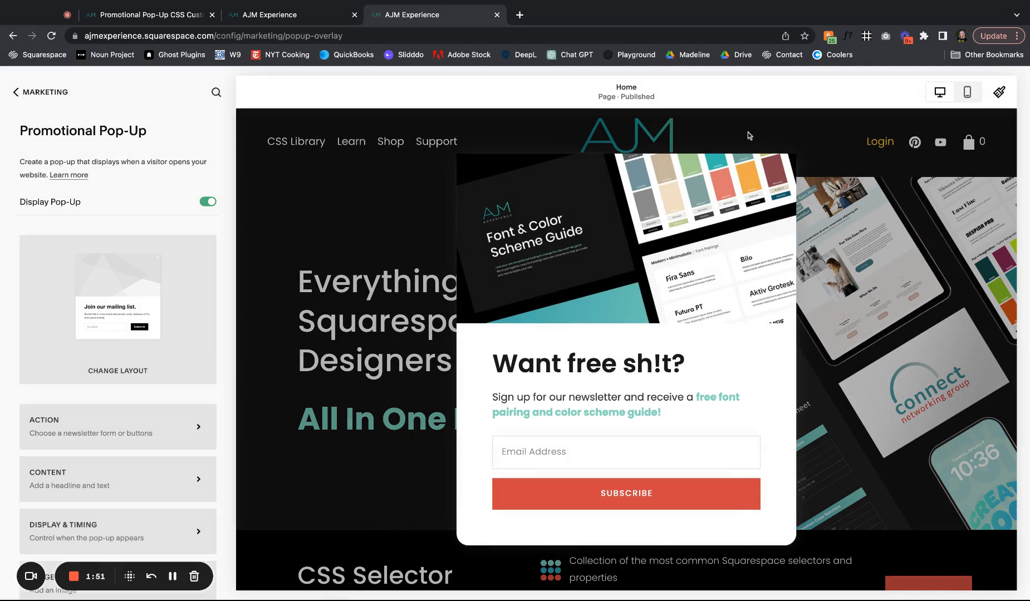
mouse_move(828, 388)
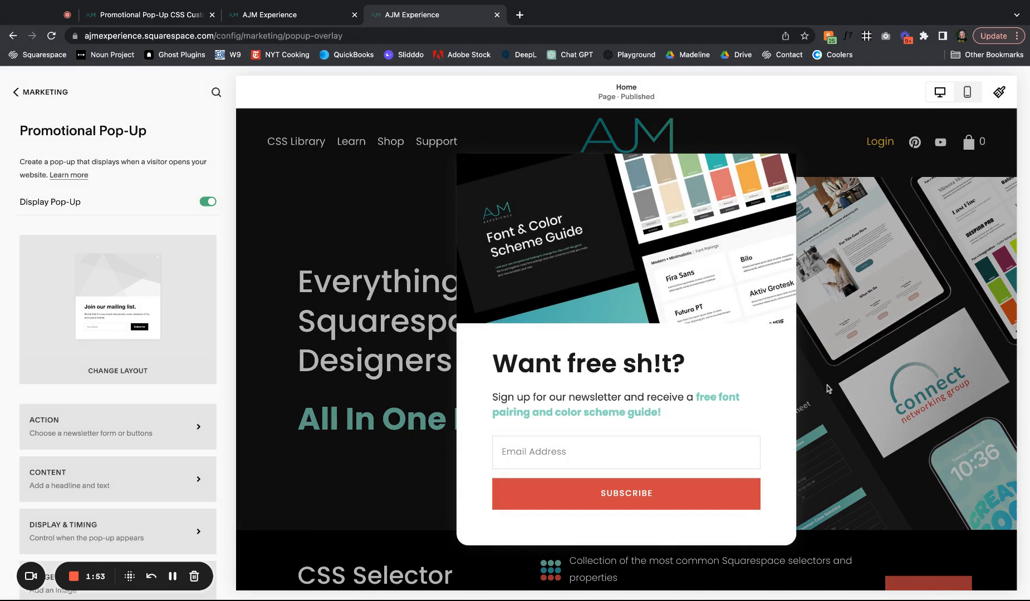
mouse_move(801, 503)
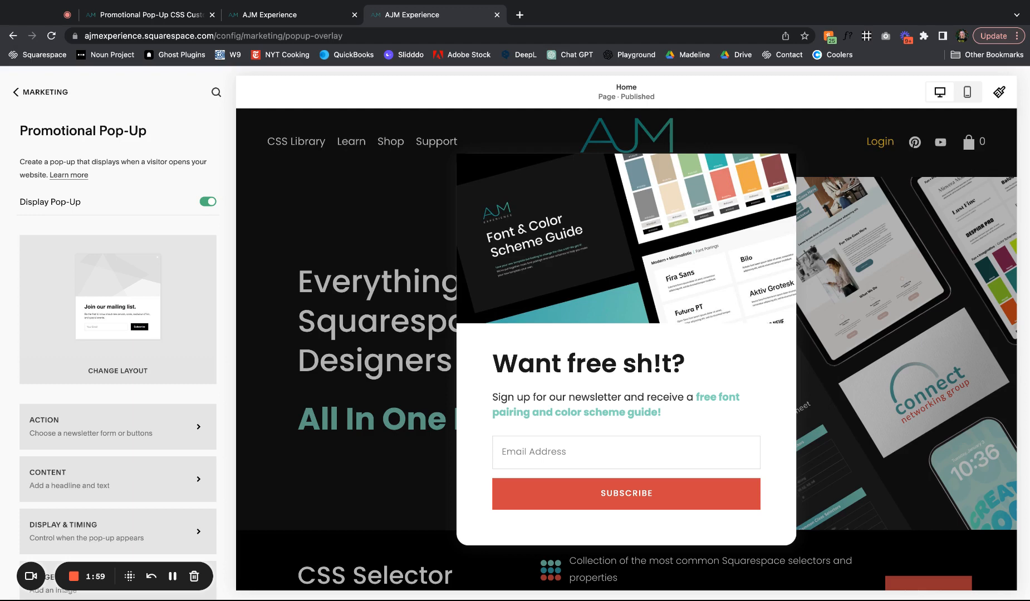
mouse_move(859, 171)
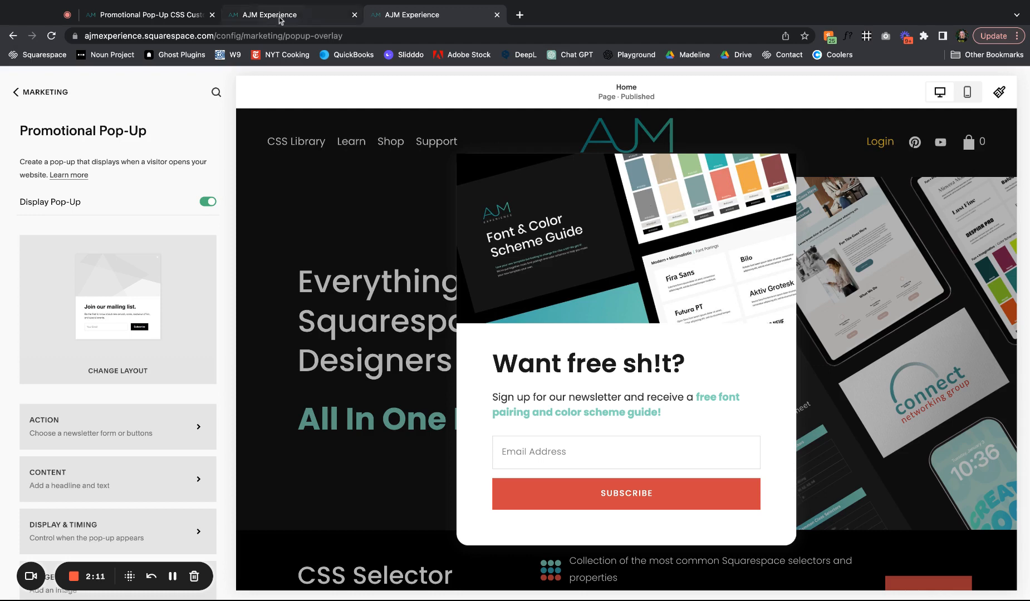
Step: Copy the button drop-shadow and gradient backdrop code blocks from the tutorial post
left_click(147, 14)
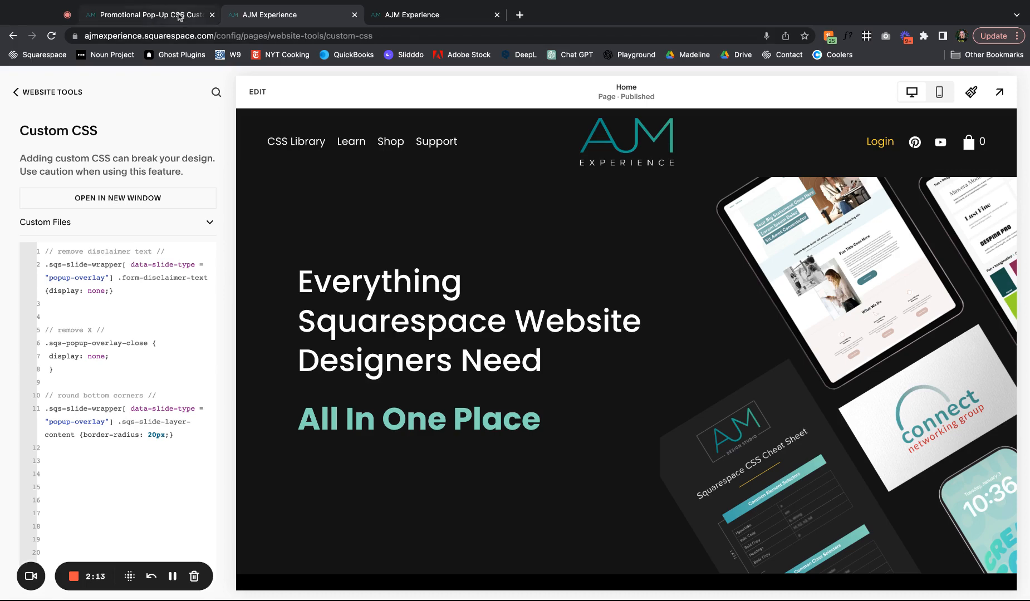
left_click(150, 14)
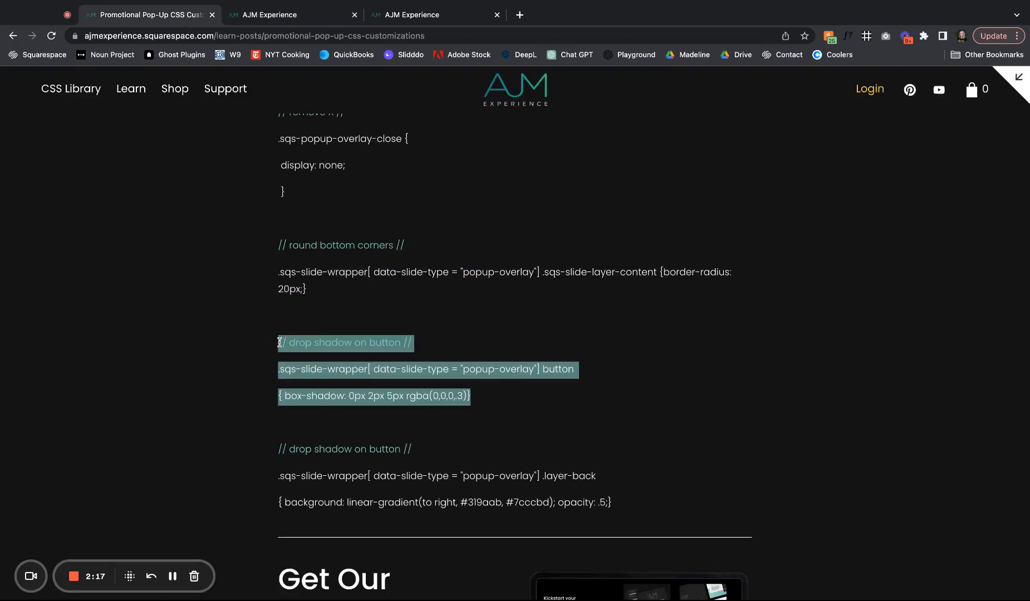
left_click(489, 483)
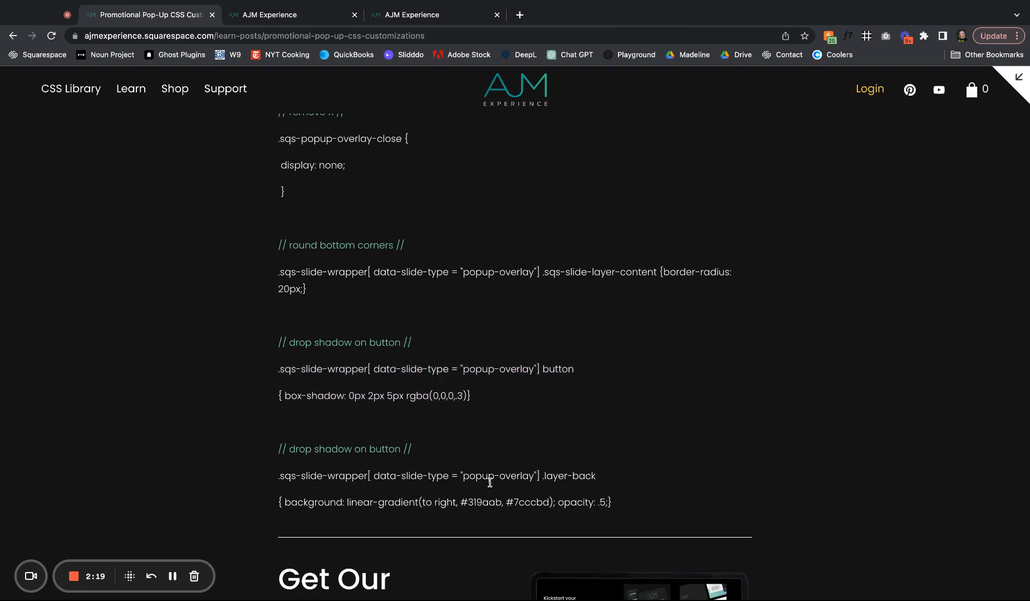
mouse_move(442, 445)
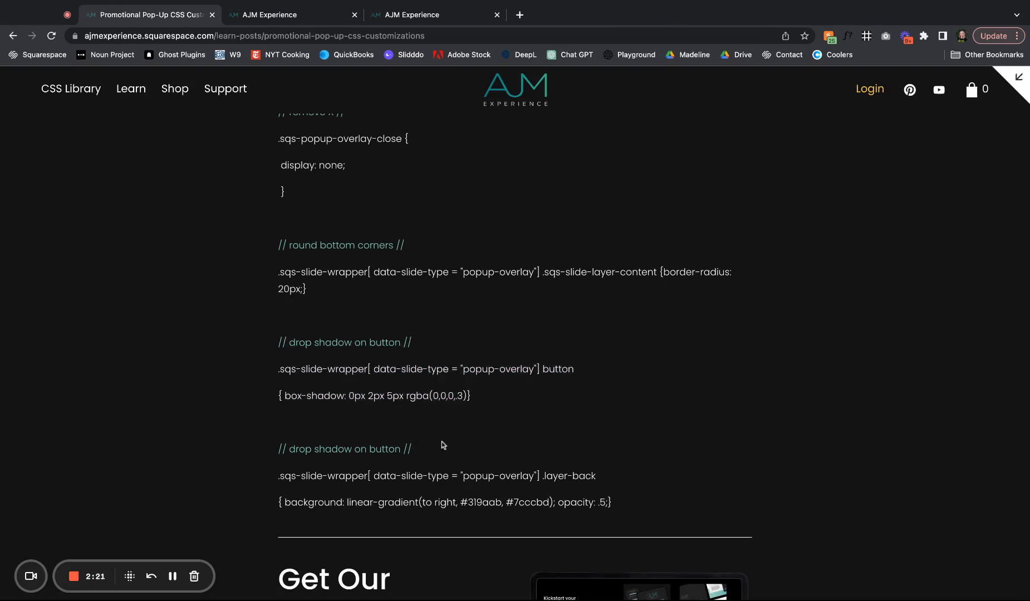
mouse_move(293, 343)
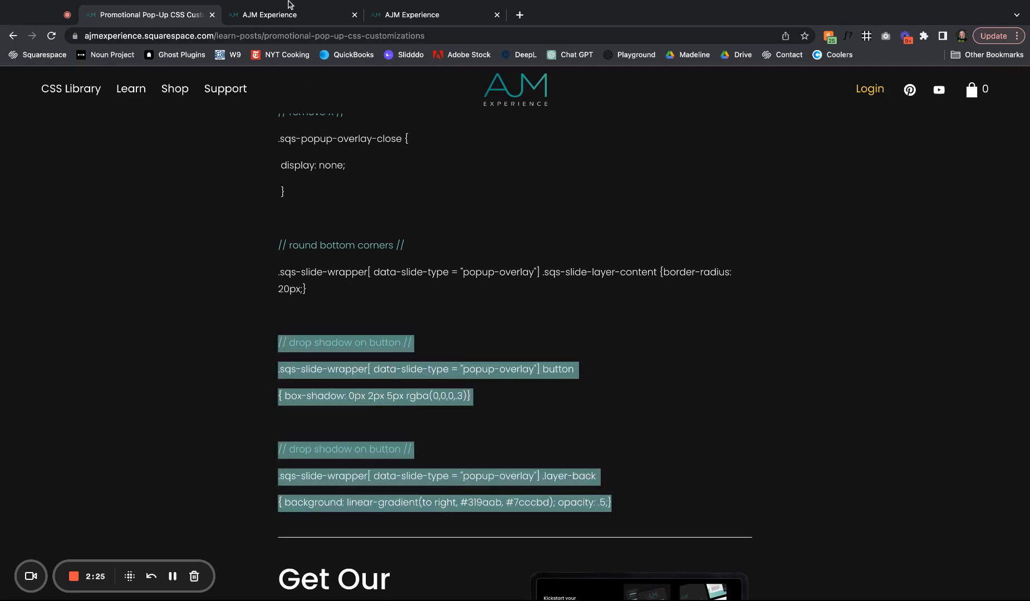
left_click(292, 15)
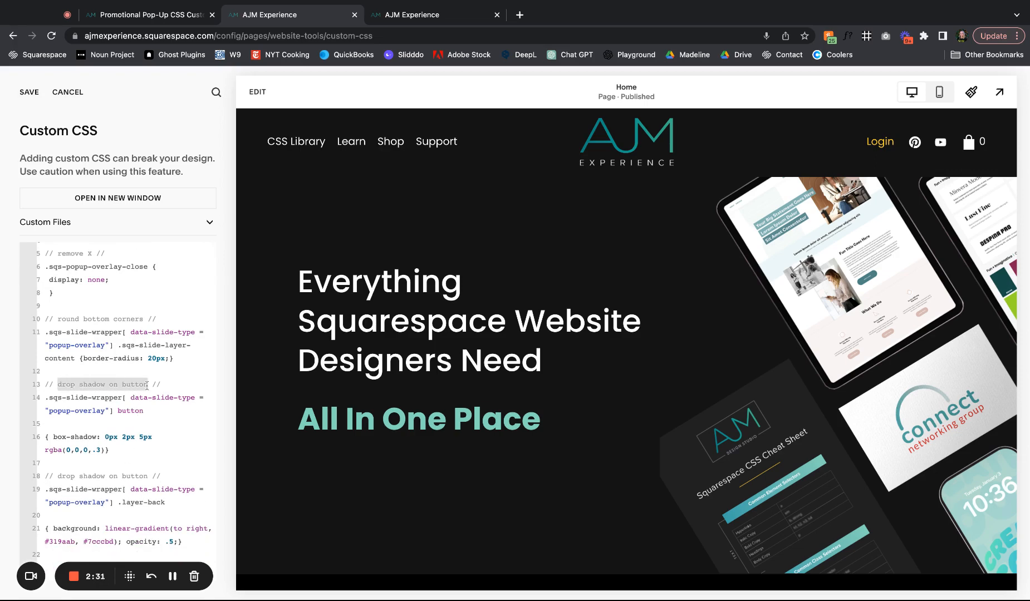
Step: Paste the drop-shadow and gradient rules and label the comment 'gradient background'
type("gradient  //")
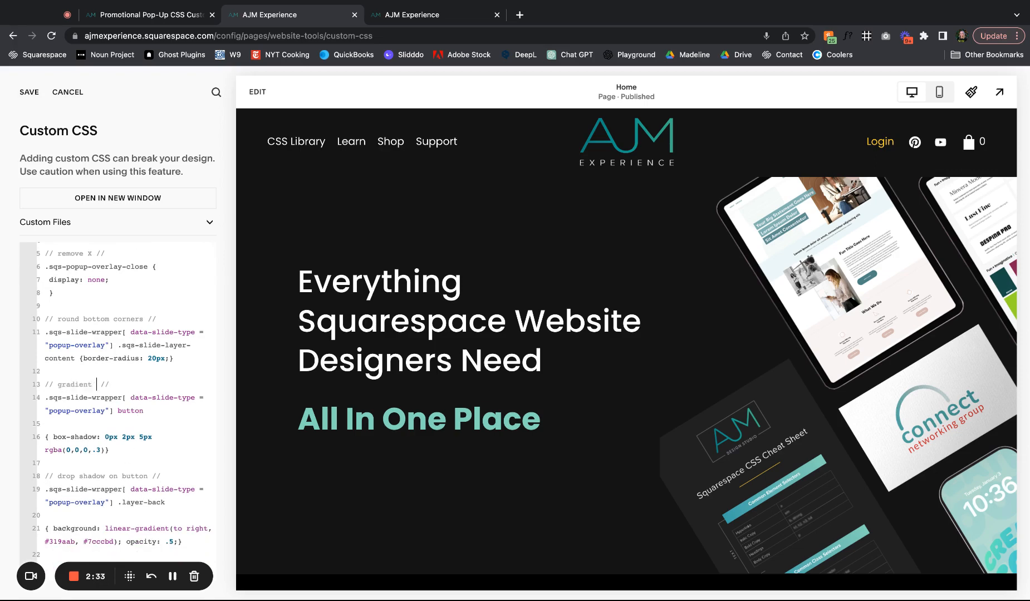
type("backg")
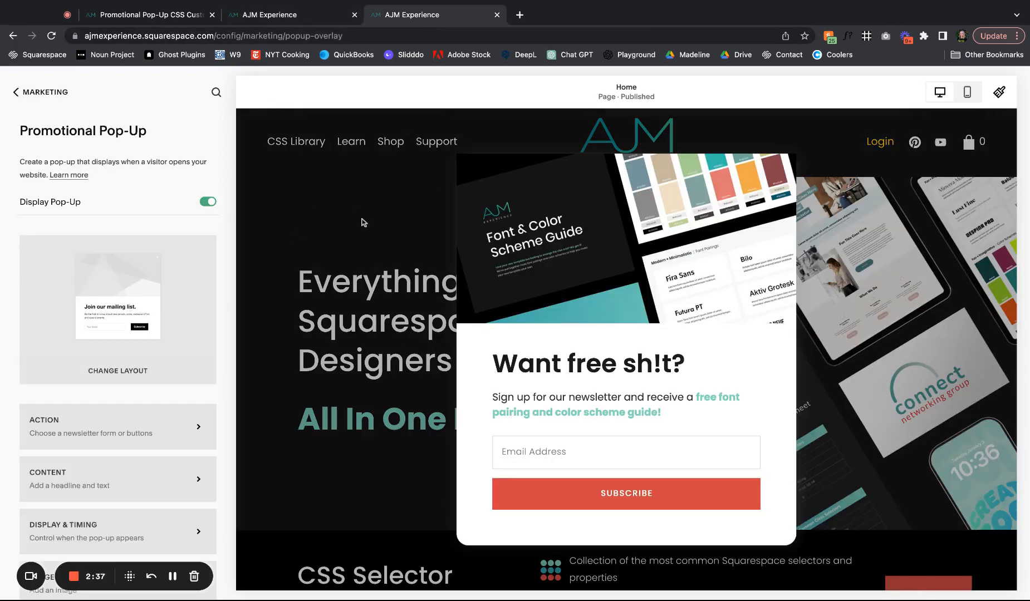
scroll("down", 3)
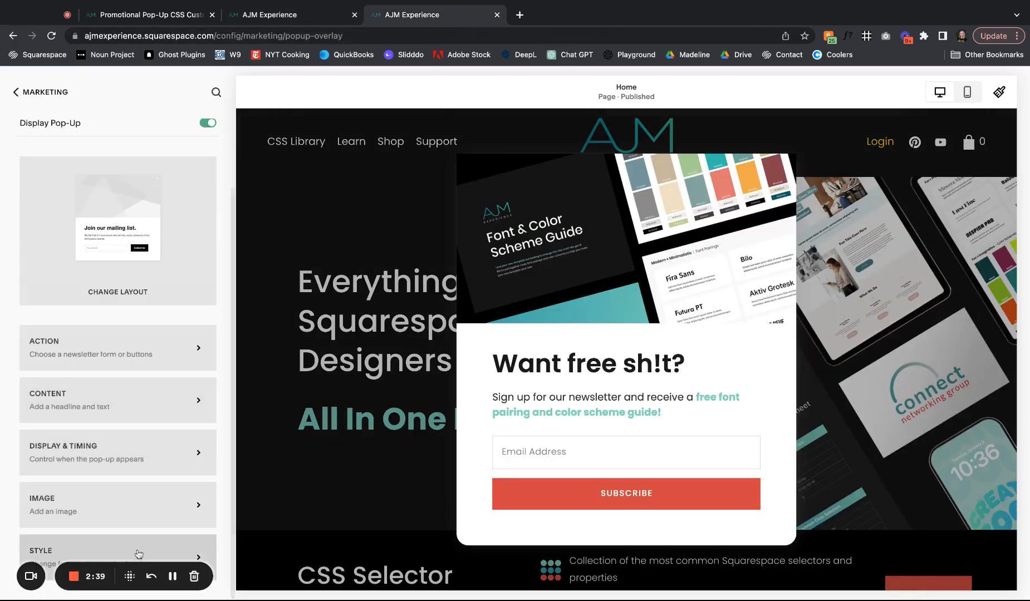
mouse_move(276, 30)
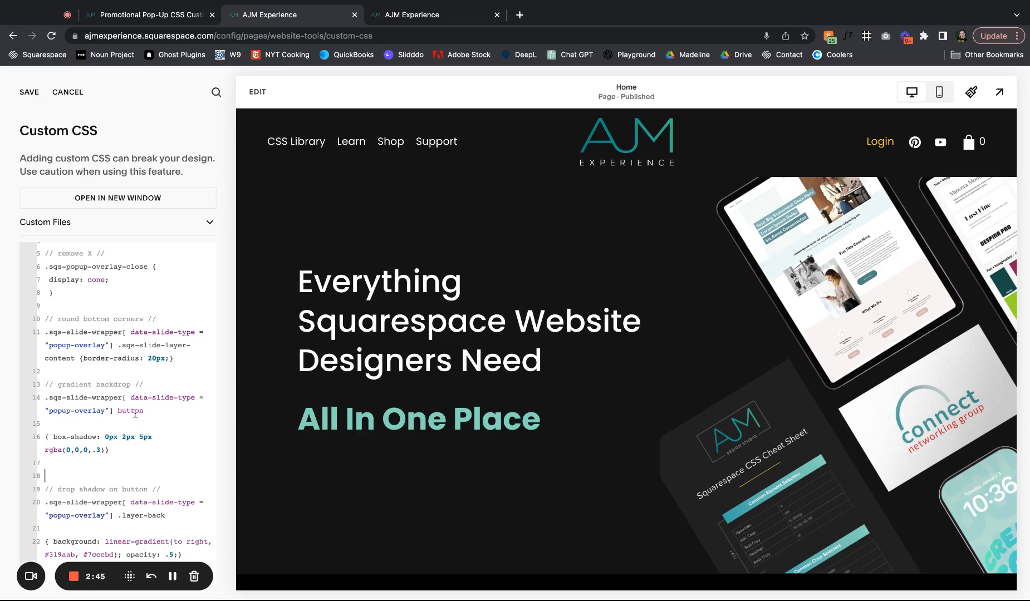
scroll("down", 3)
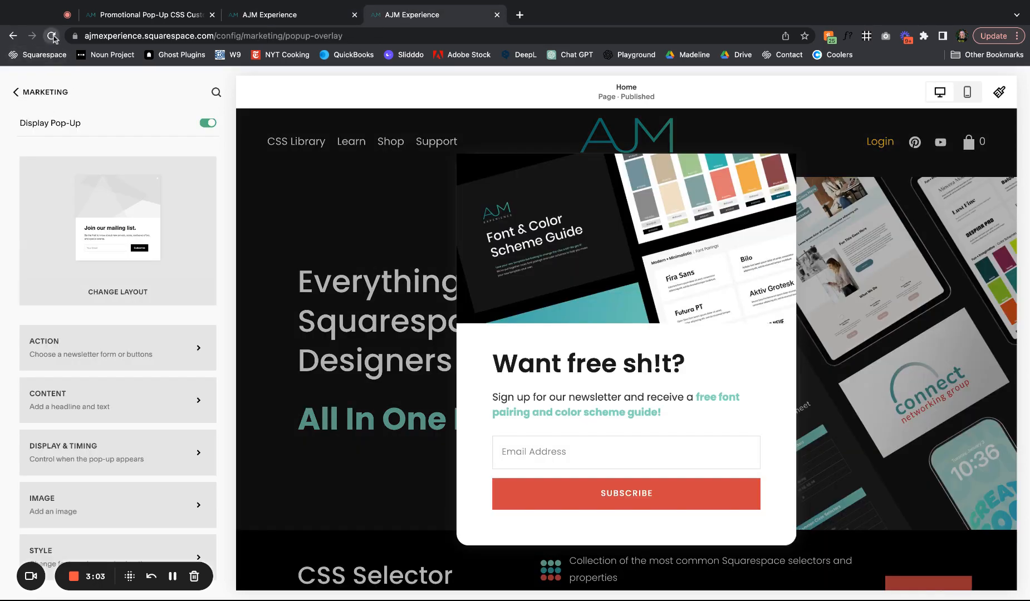
Step: Reload the pop-up preview to show the teal gradient backdrop and button shadow
left_click(52, 36)
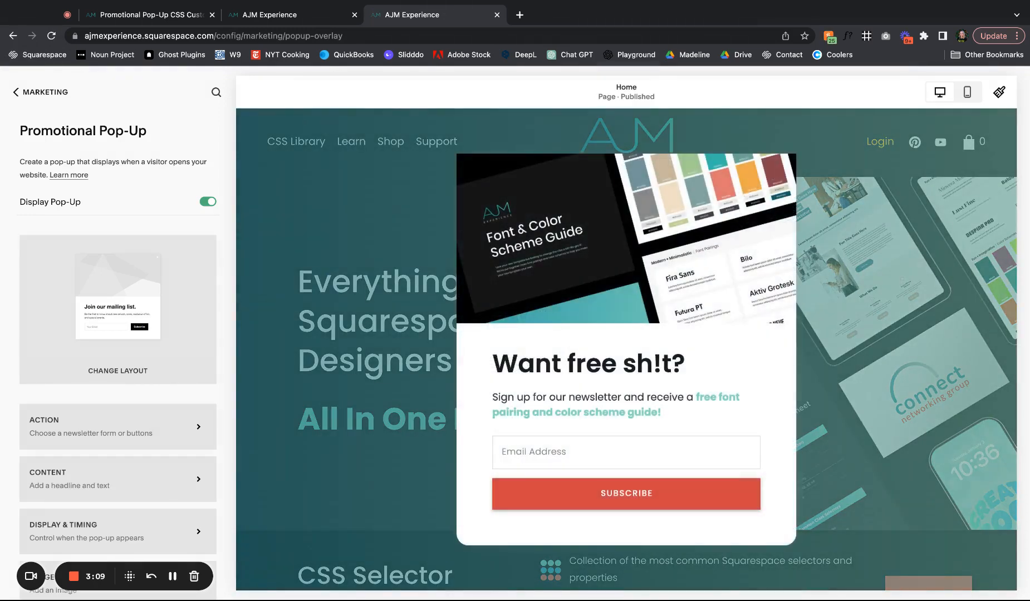
mouse_move(620, 519)
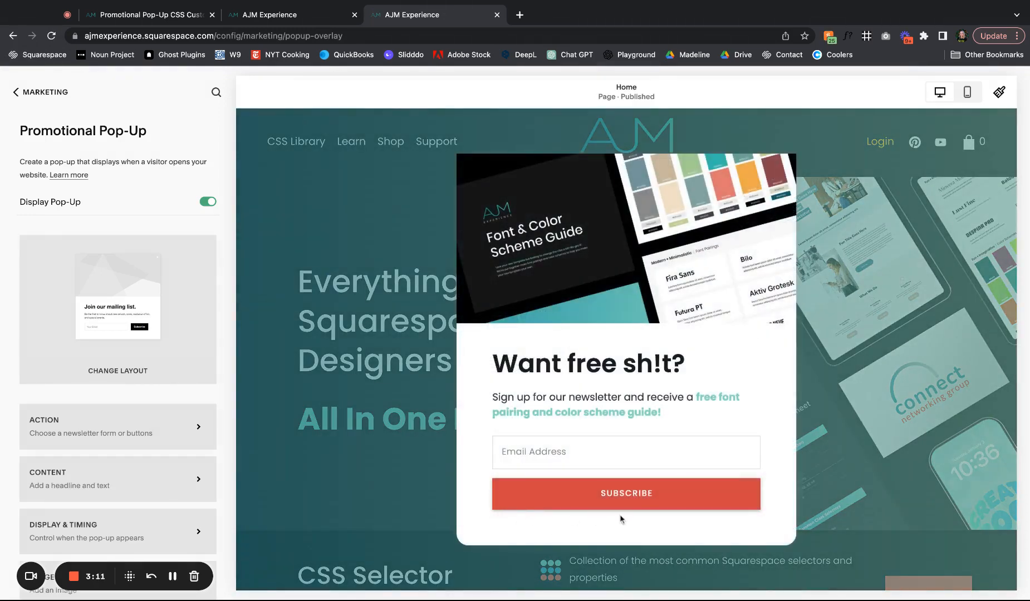
mouse_move(747, 452)
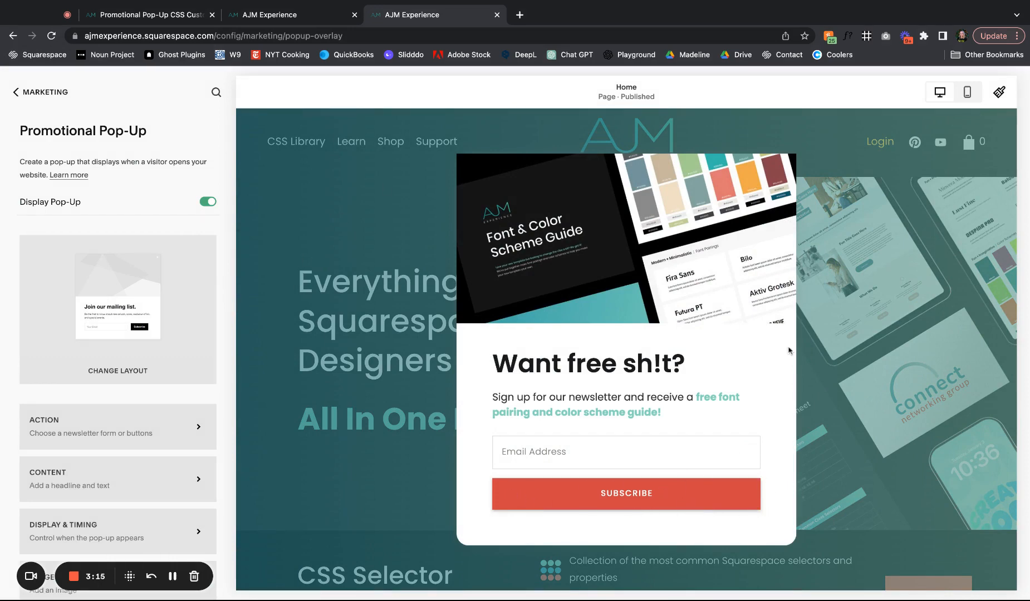
mouse_move(912, 353)
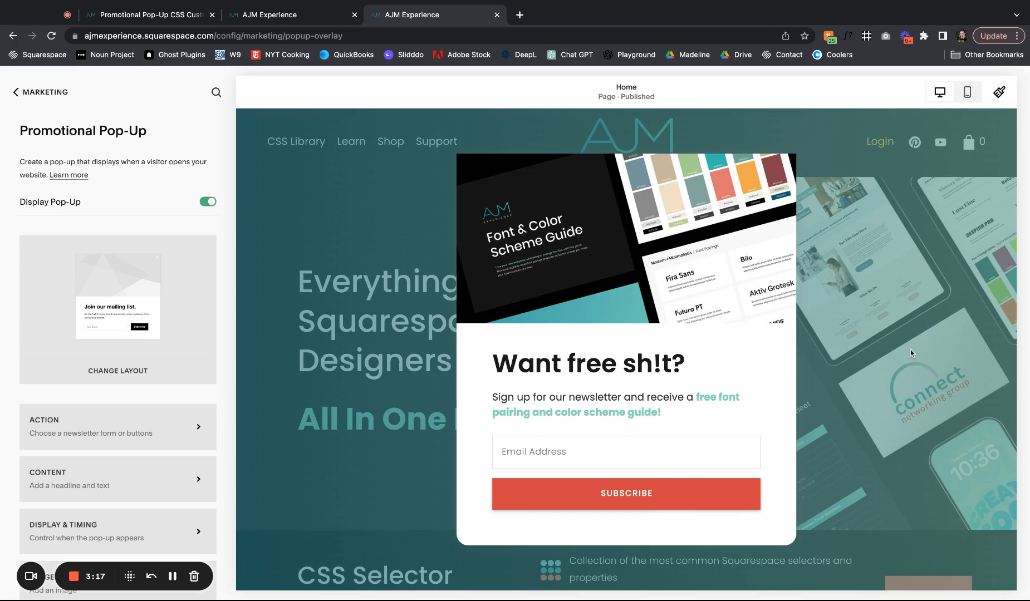
mouse_move(611, 495)
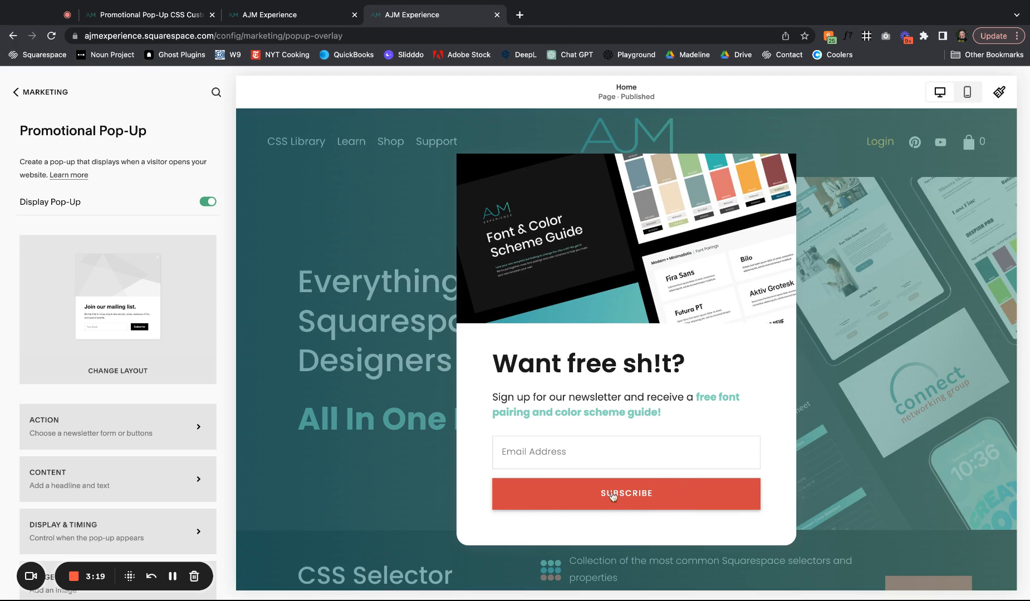
mouse_move(499, 523)
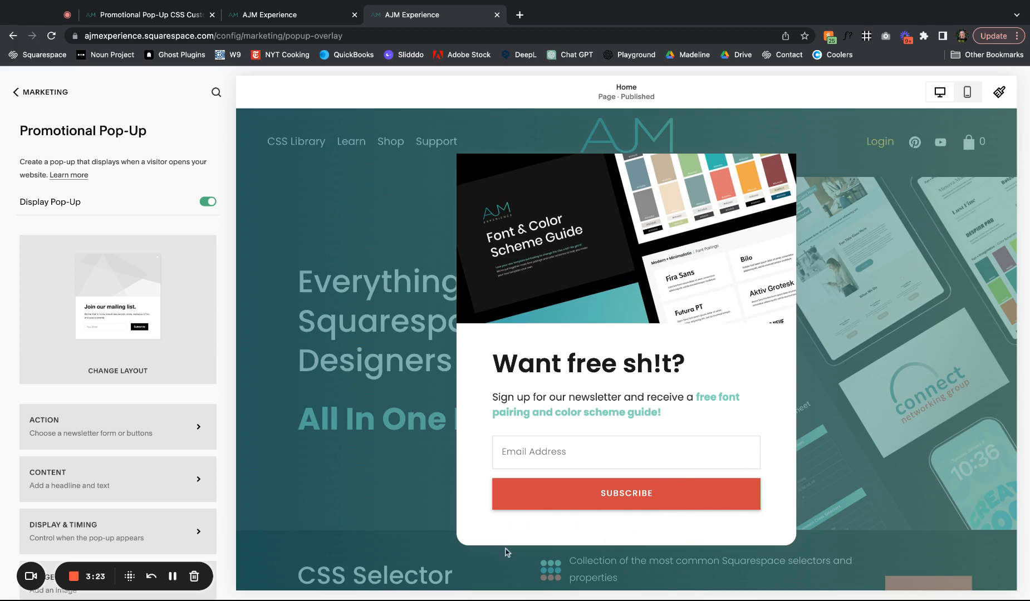
mouse_move(785, 181)
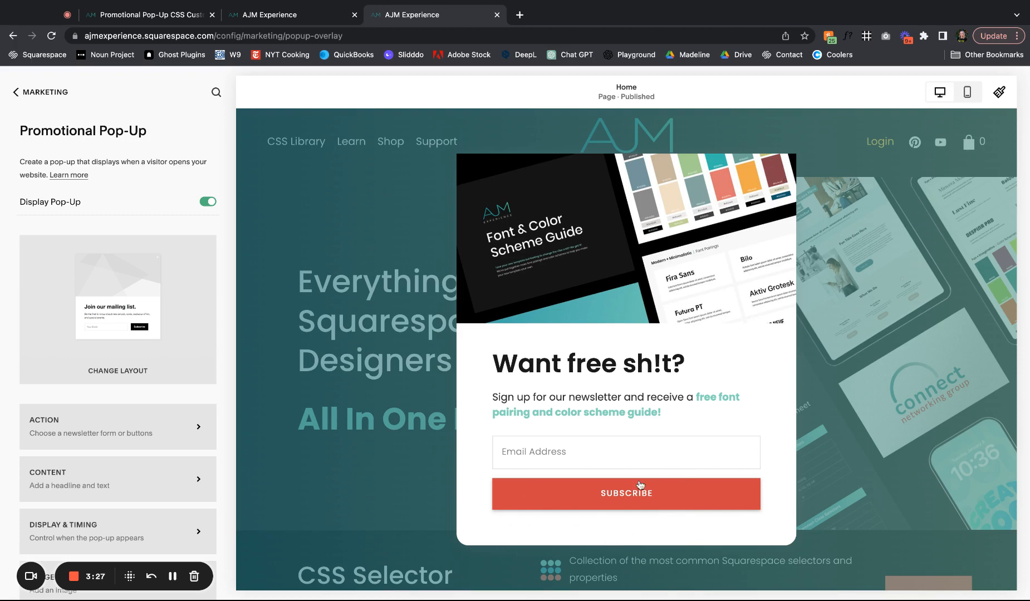
mouse_move(760, 515)
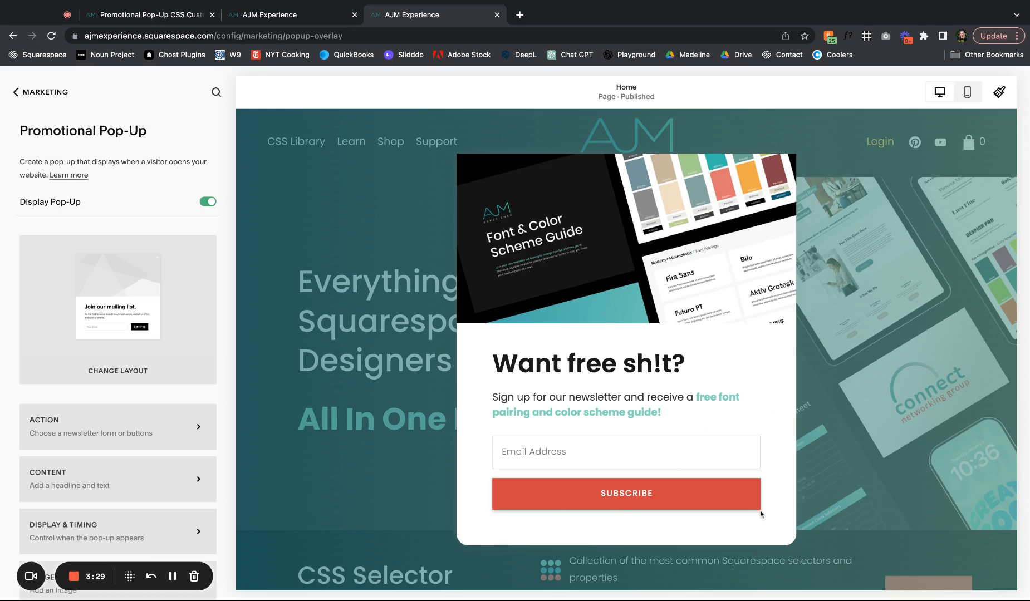
mouse_move(907, 258)
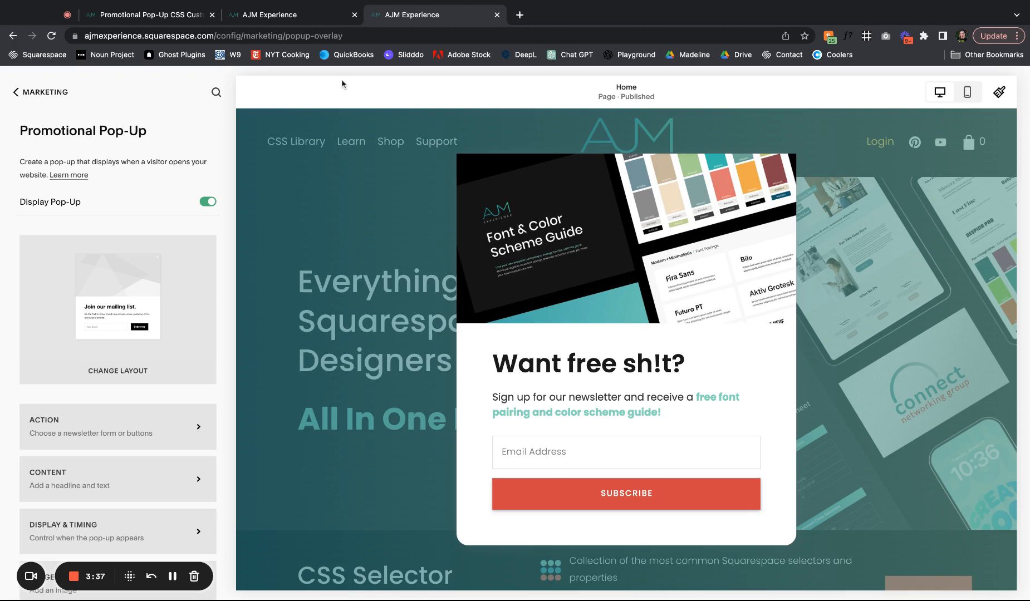
mouse_move(557, 238)
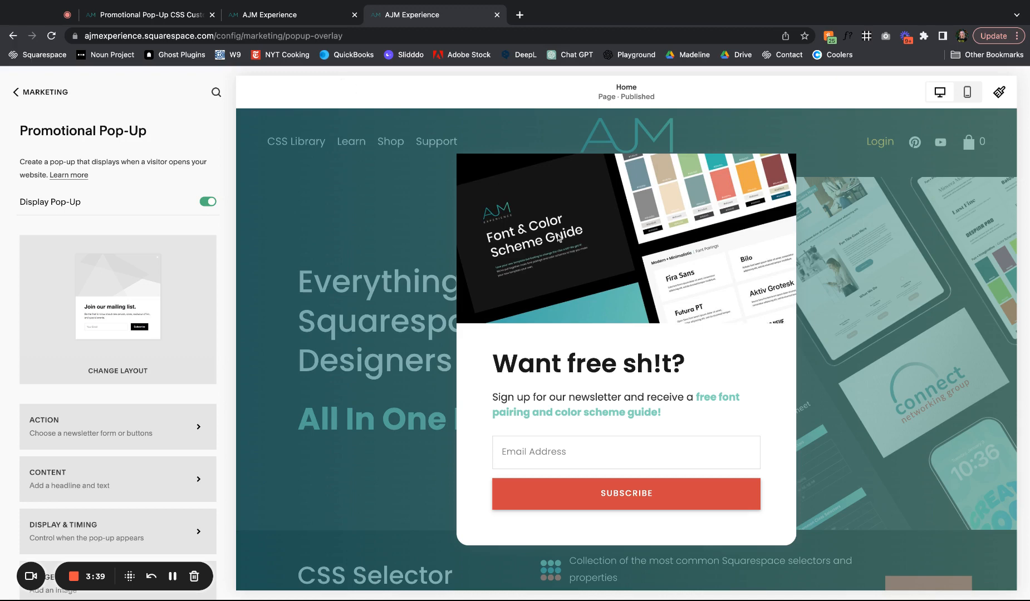